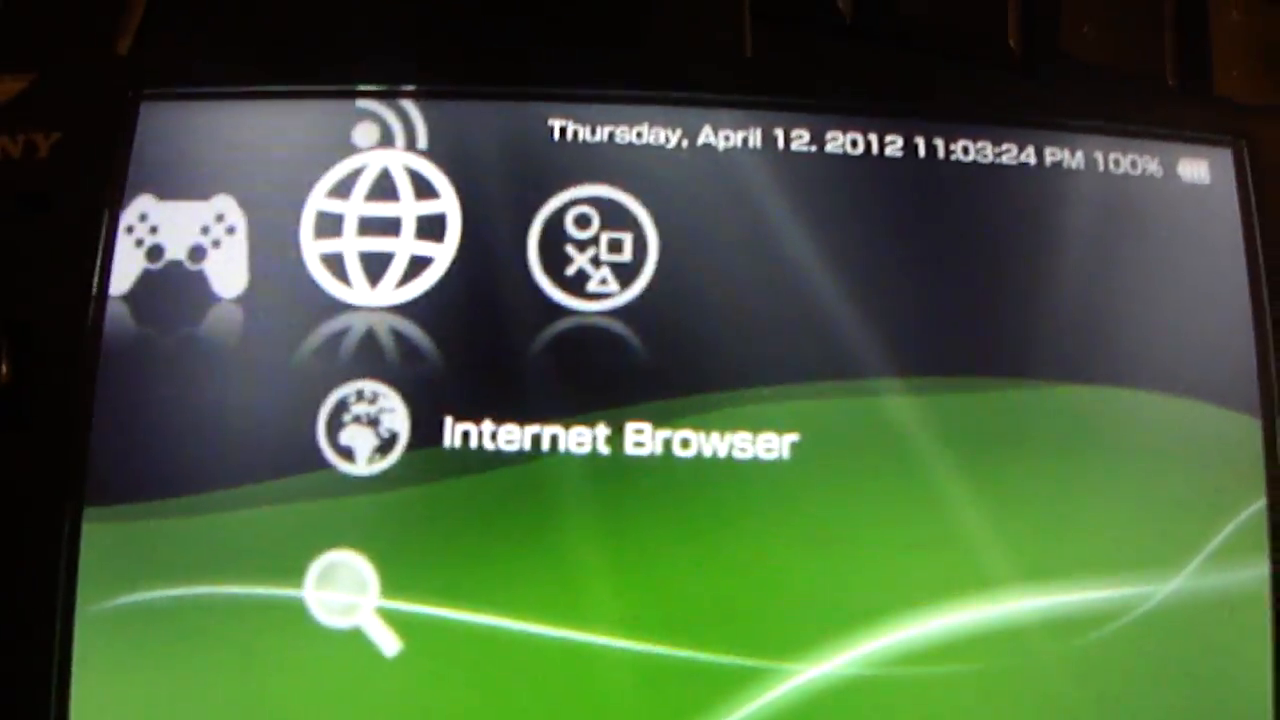
pyautogui.hscroll(-3)
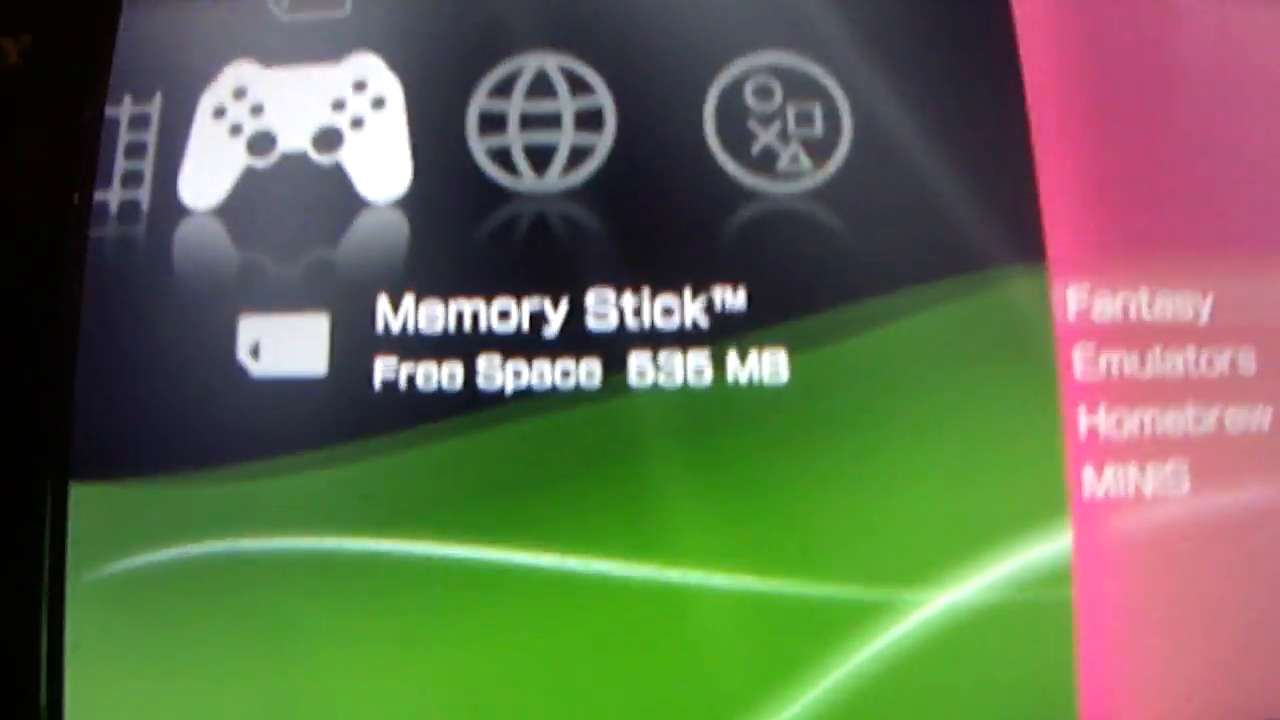